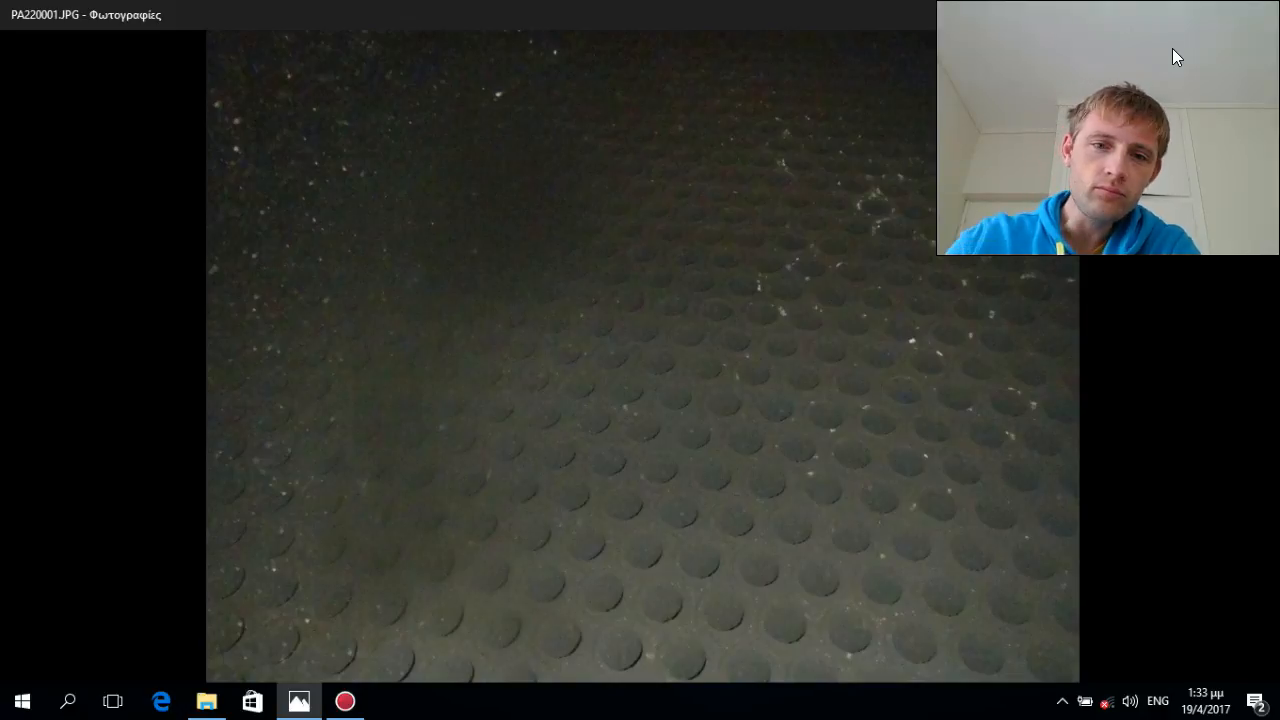
mouse_move(697, 255)
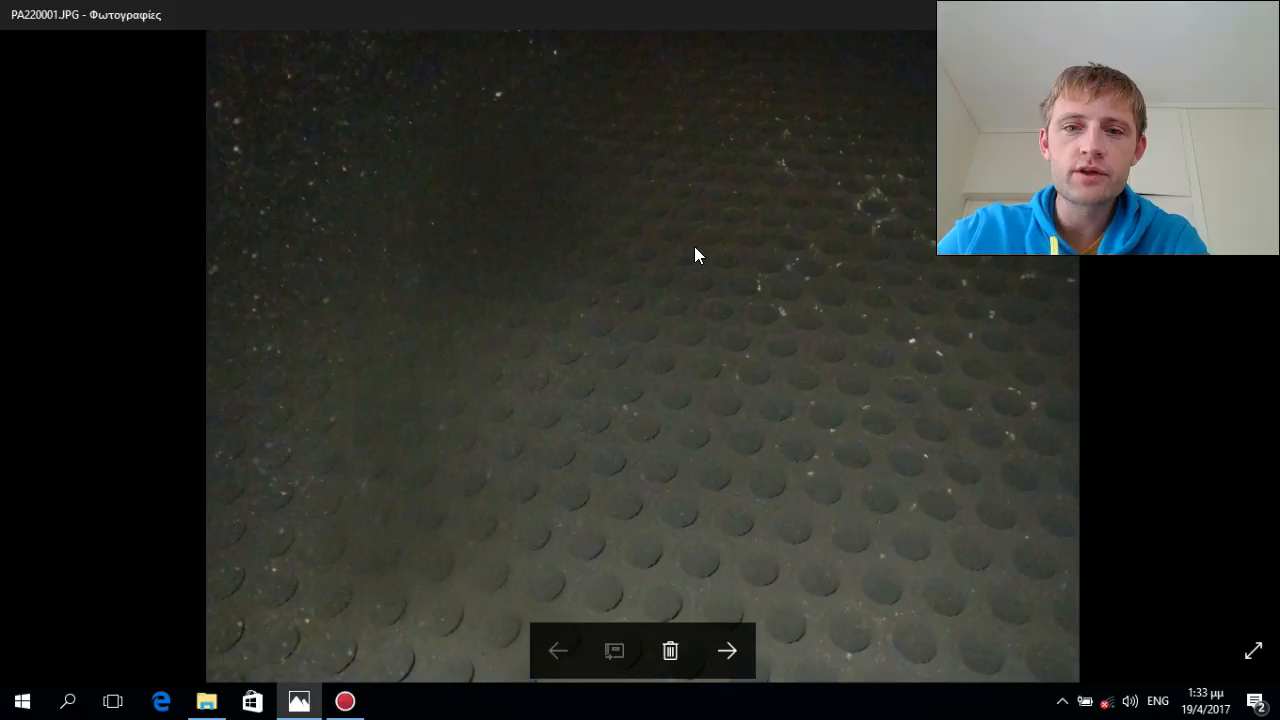
mouse_move(700, 285)
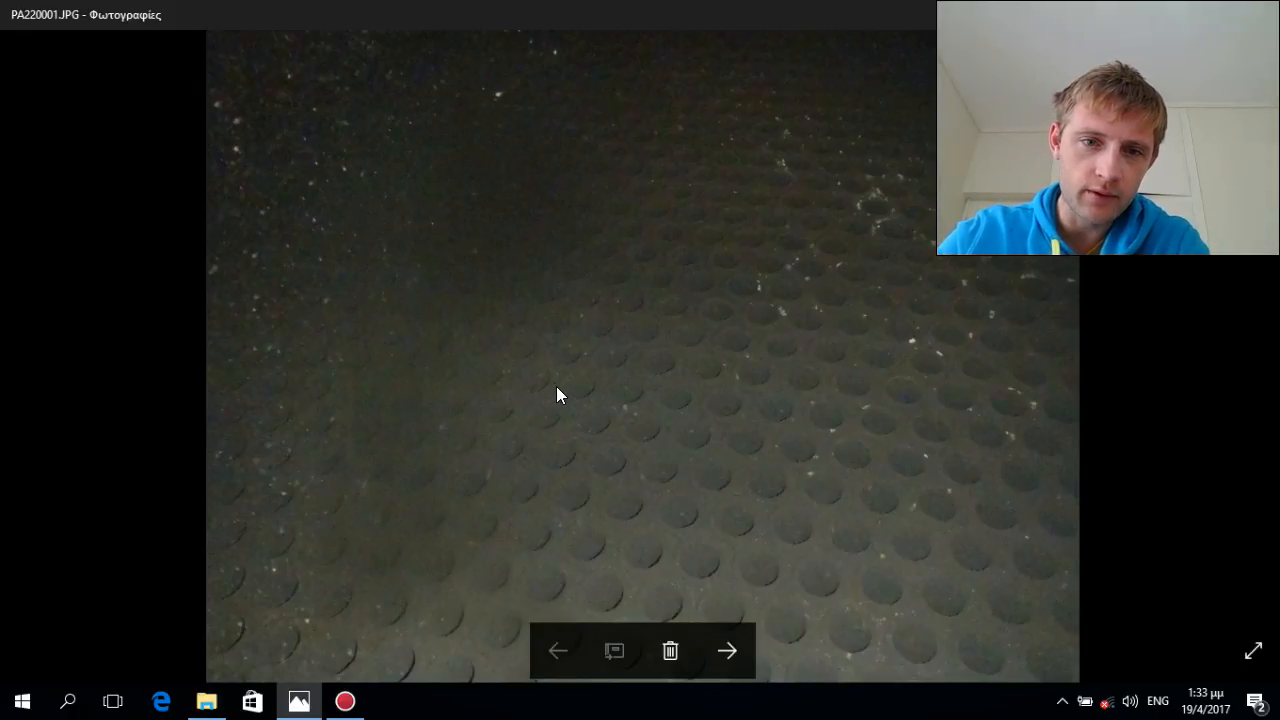
mouse_move(570, 394)
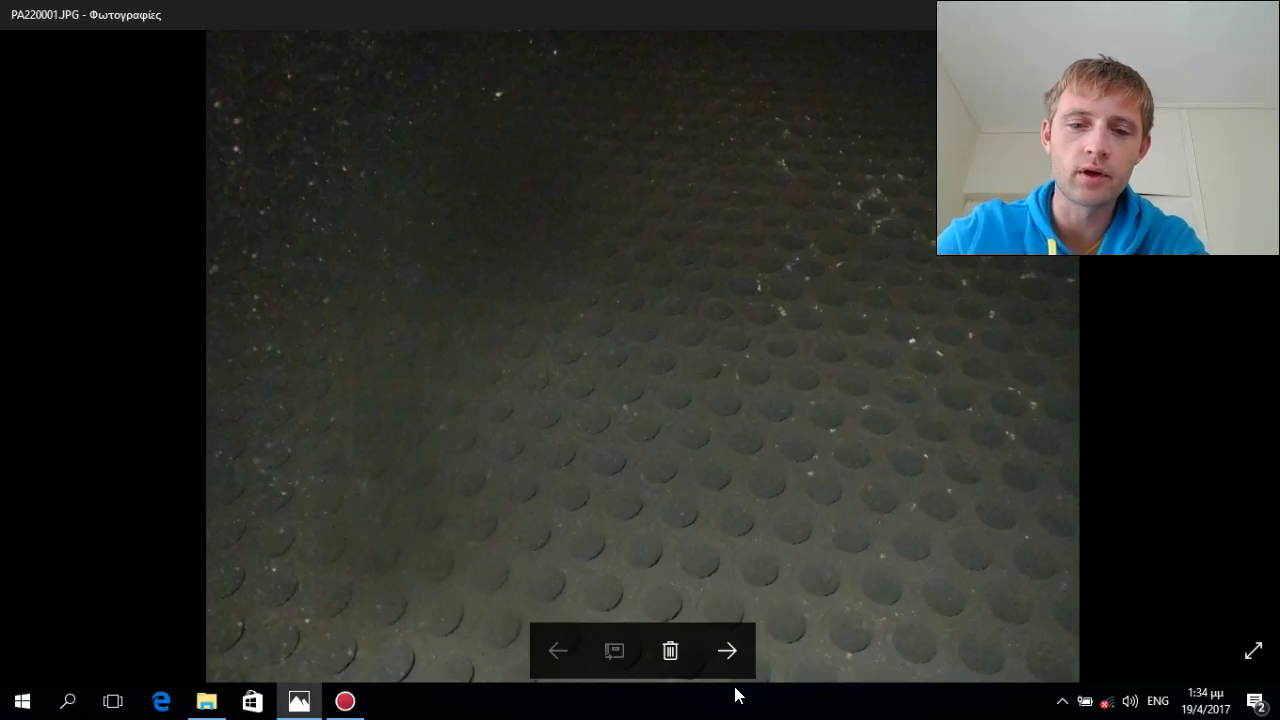
Advance from PA220001.JPG to PA220004.JPG, the hazy dusty tube-plate photo
click(728, 651)
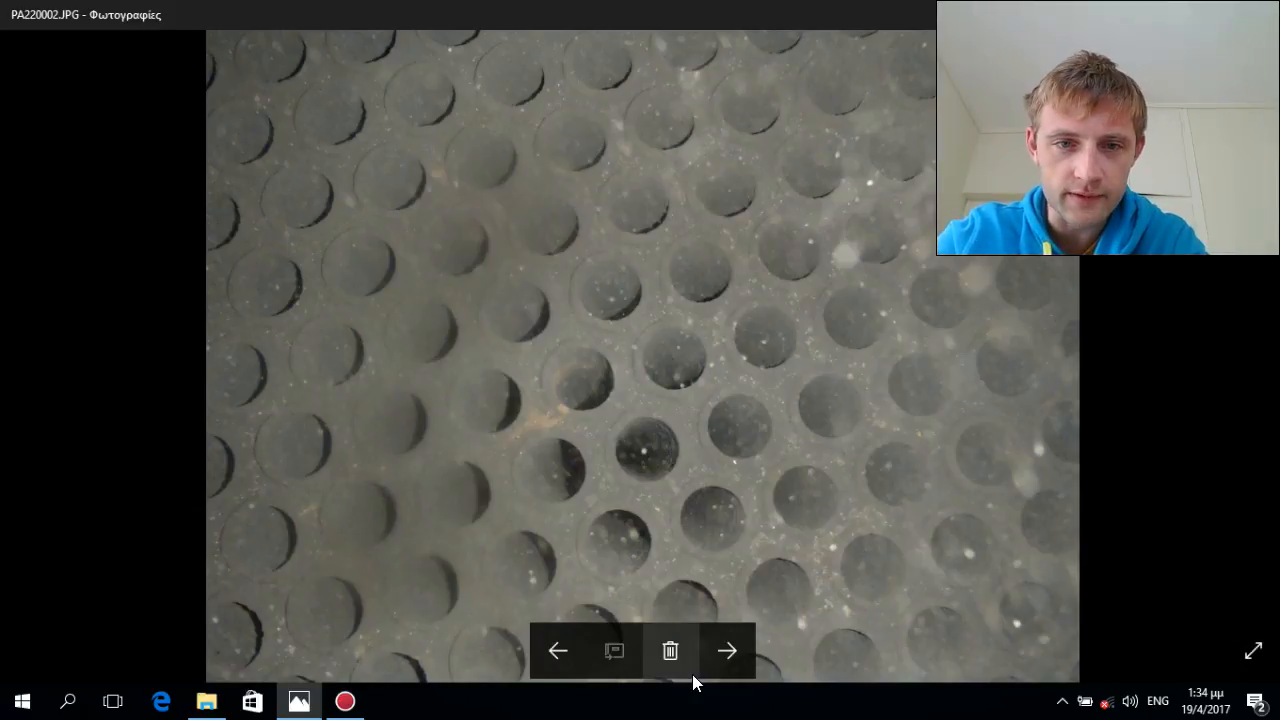
mouse_move(727, 651)
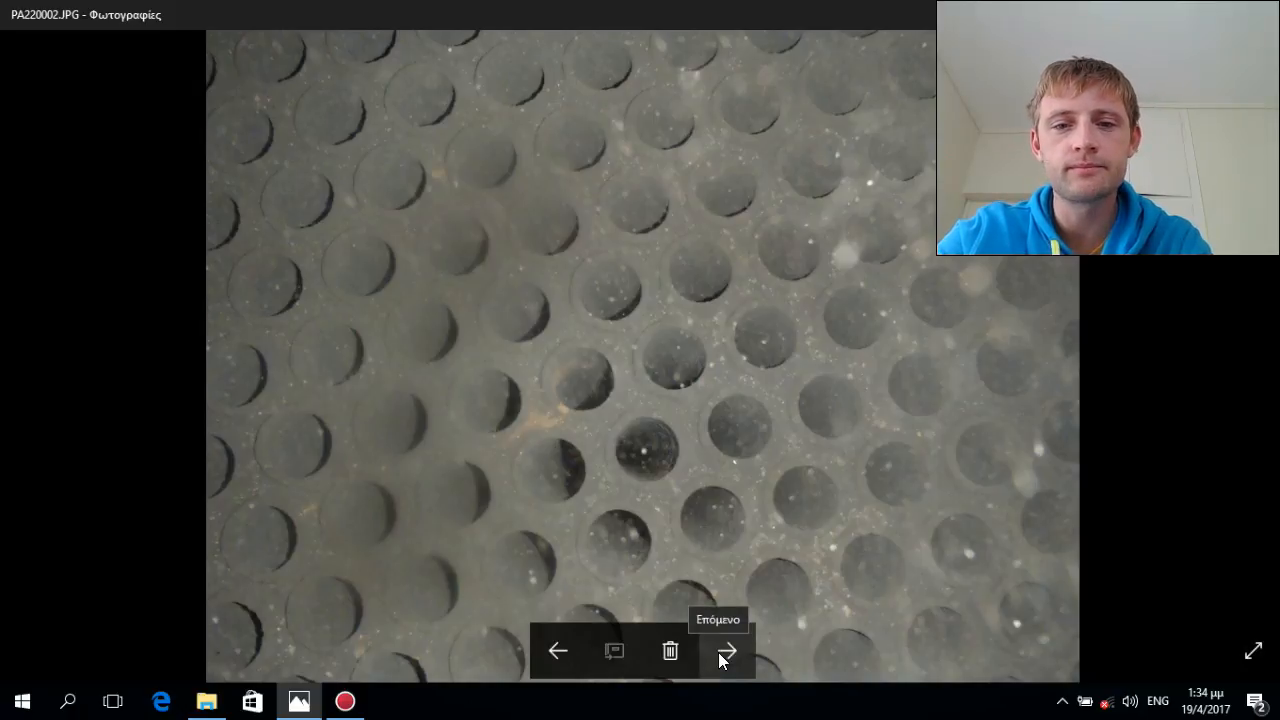
click(727, 650)
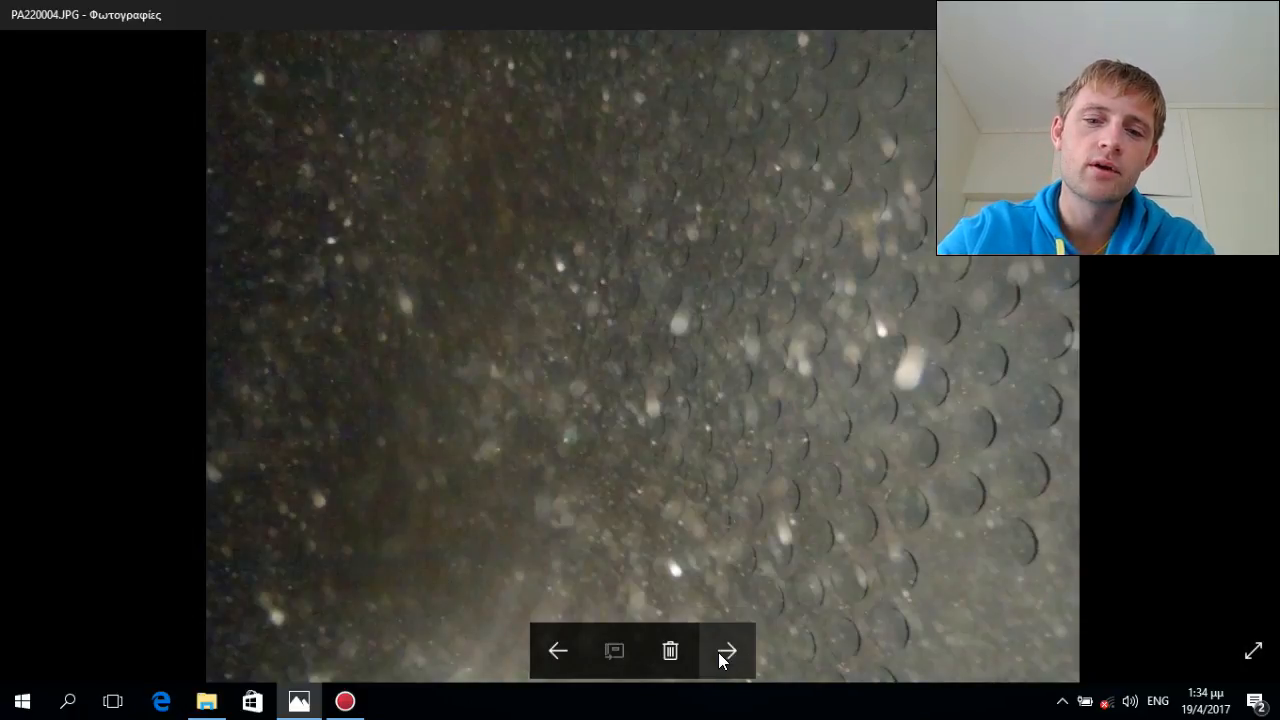
mouse_move(717, 694)
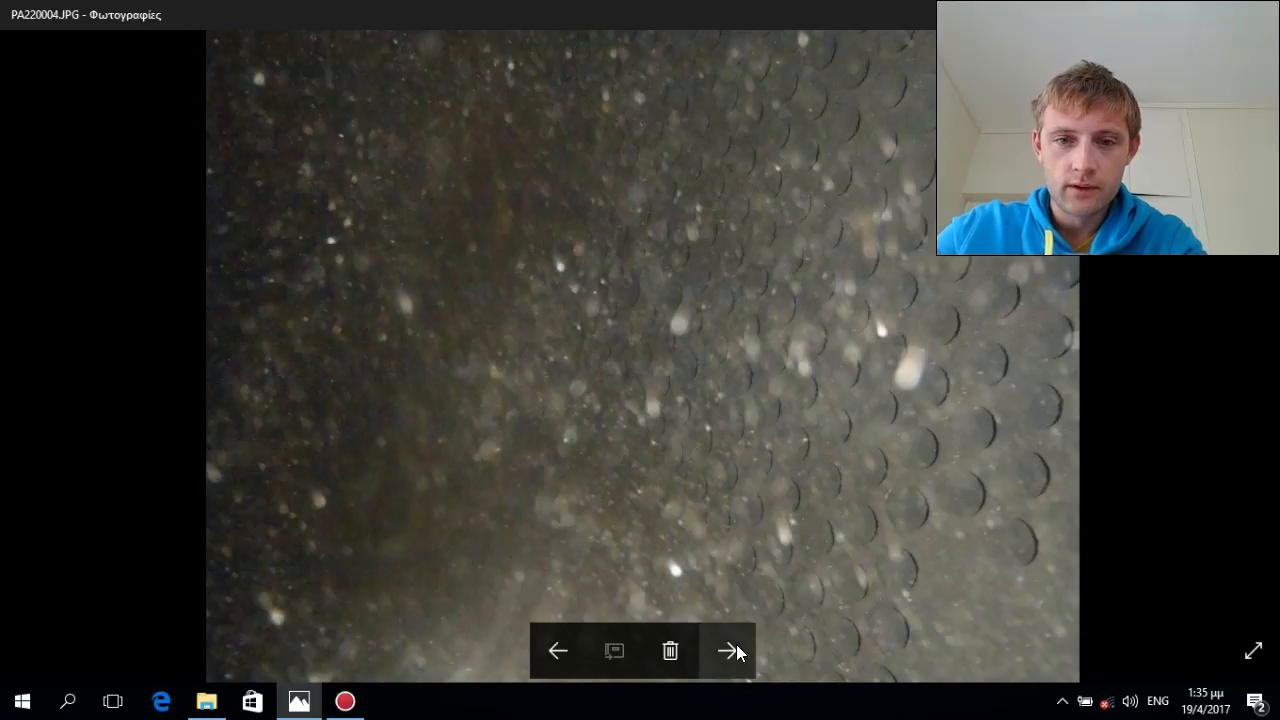
Step past PA220005–PA220009 to PA220014.JPG, the dark curved shell wall
click(729, 651)
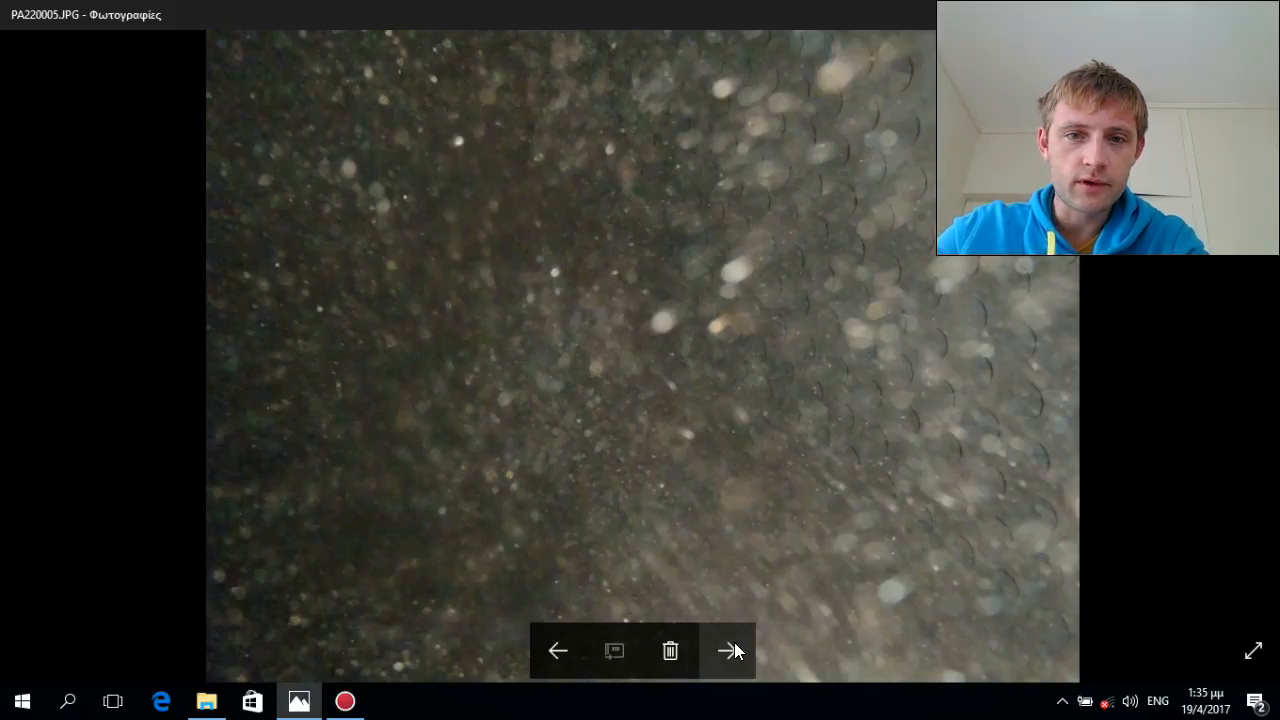
click(729, 651)
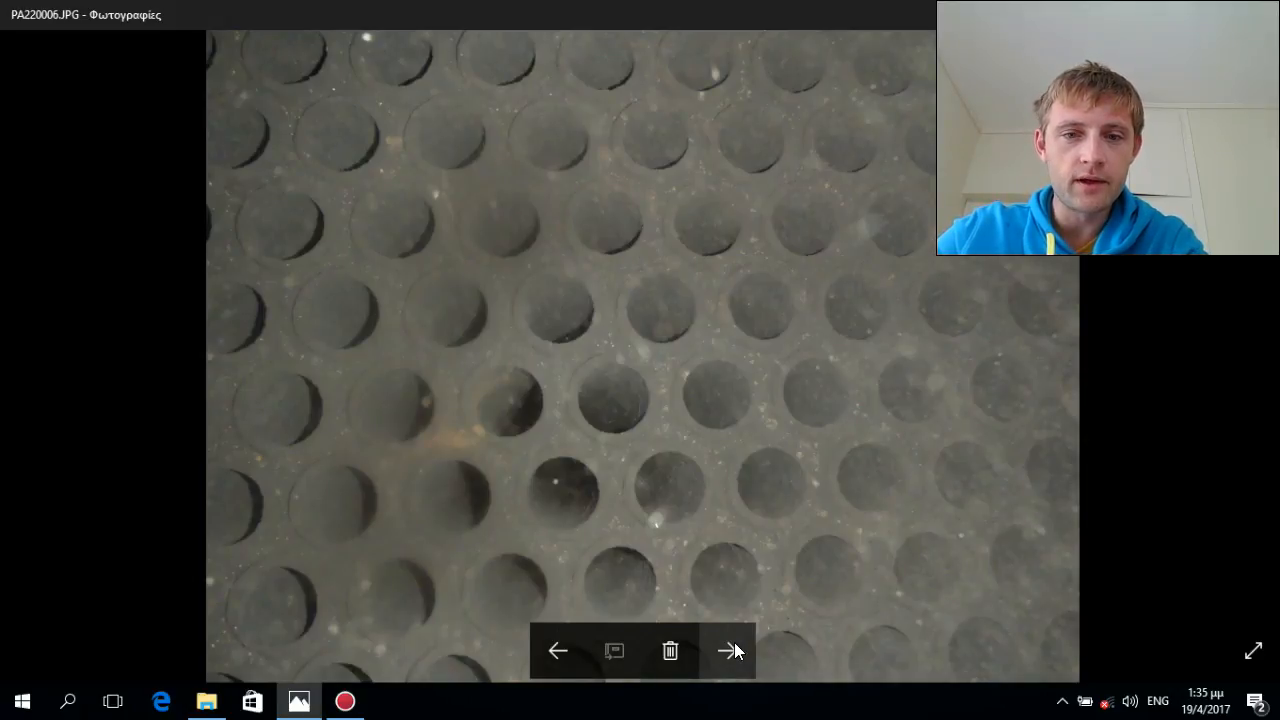
click(730, 651)
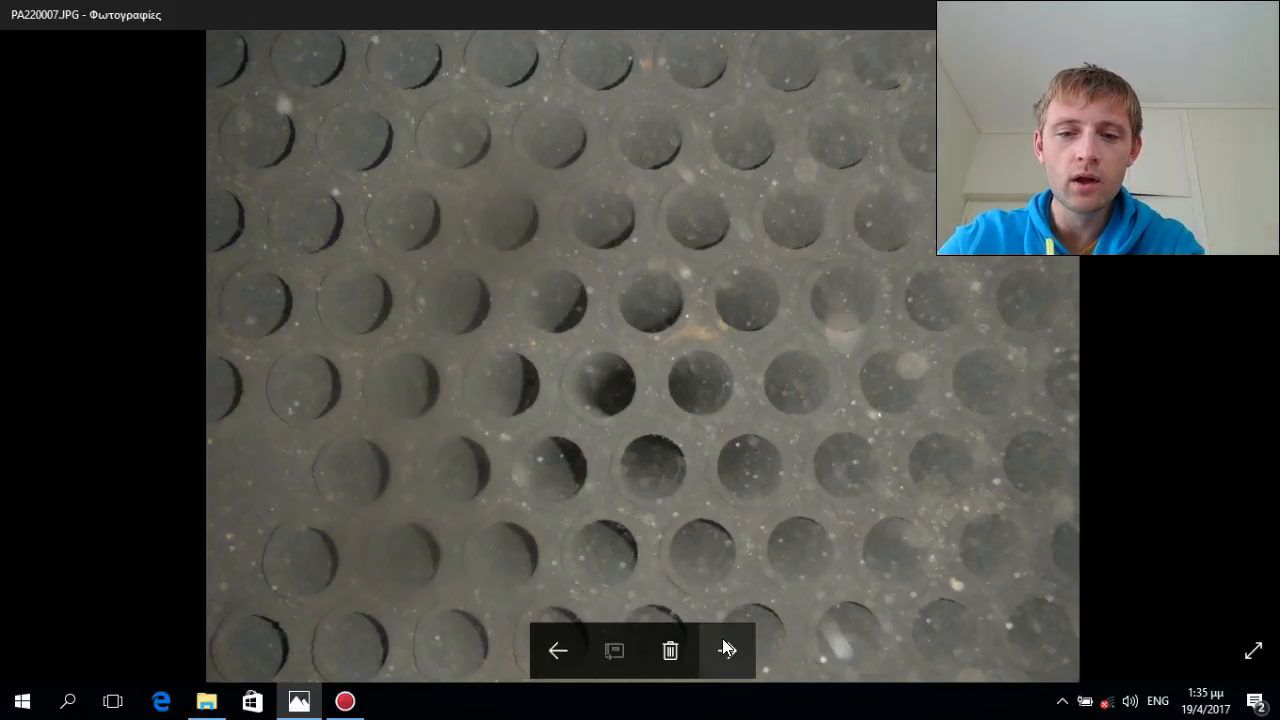
click(728, 650)
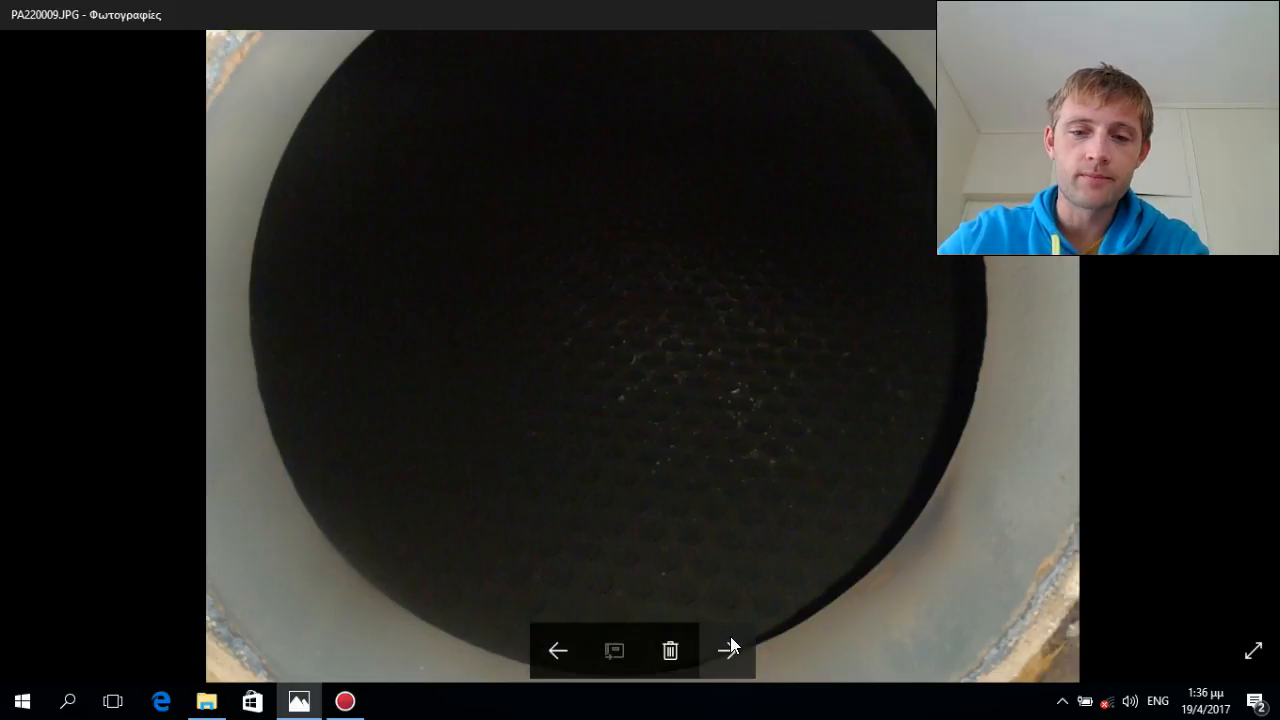
click(729, 650)
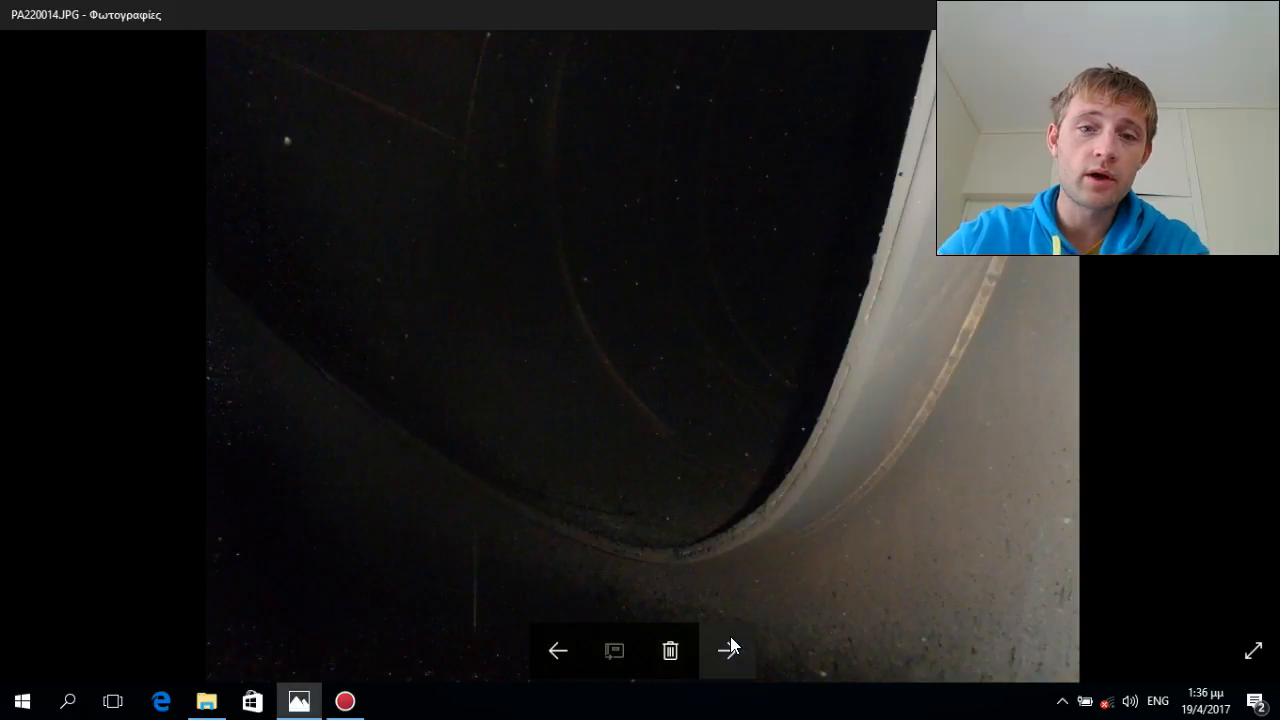
mouse_move(762, 587)
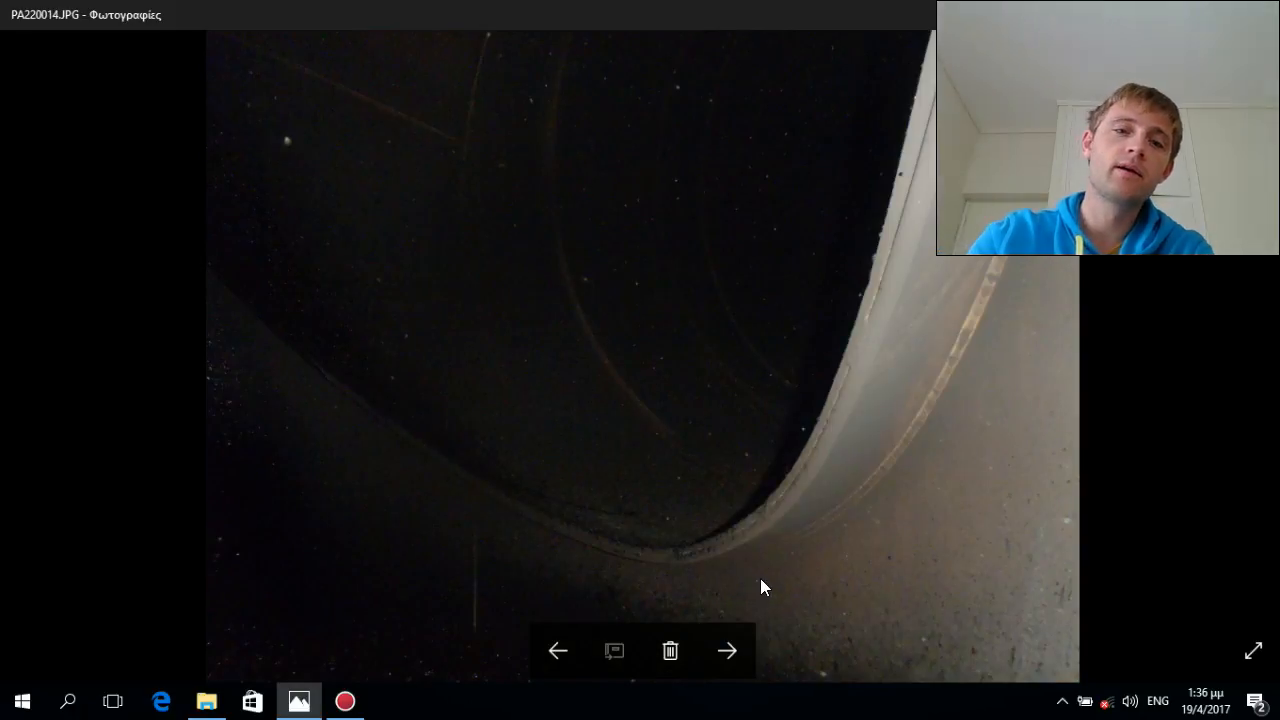
mouse_move(632, 39)
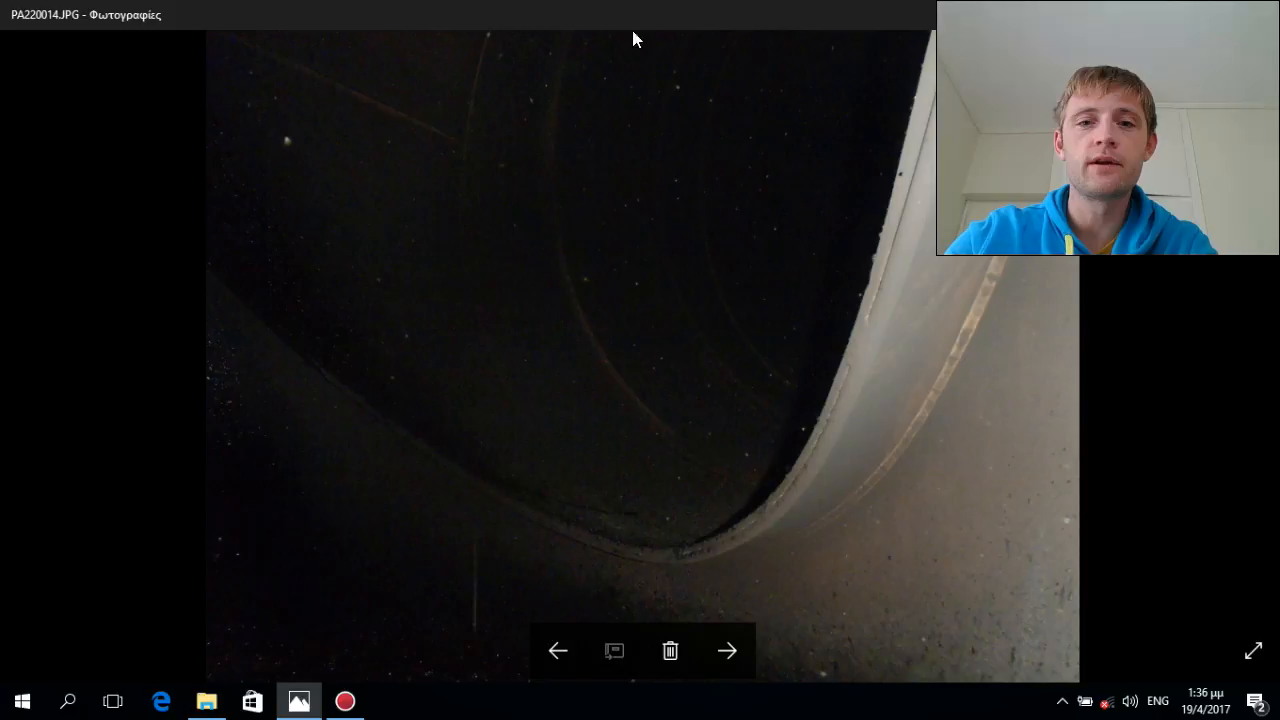
mouse_move(546, 417)
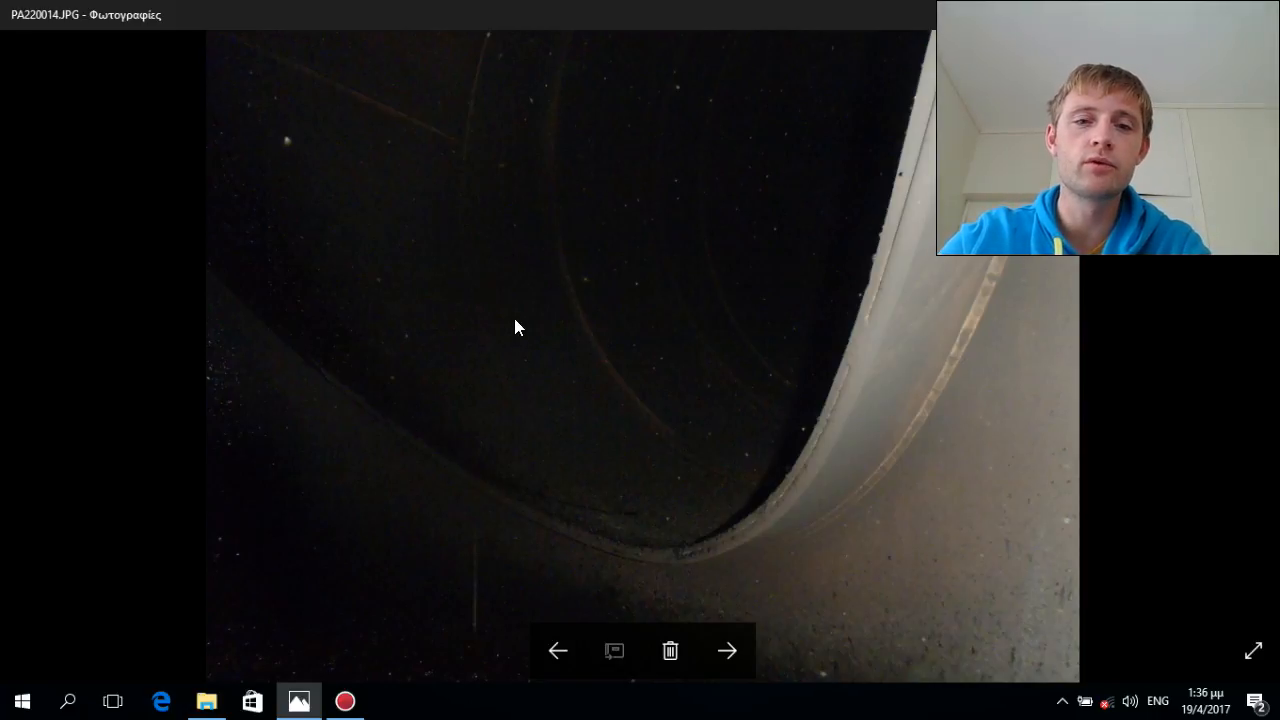
mouse_move(575, 483)
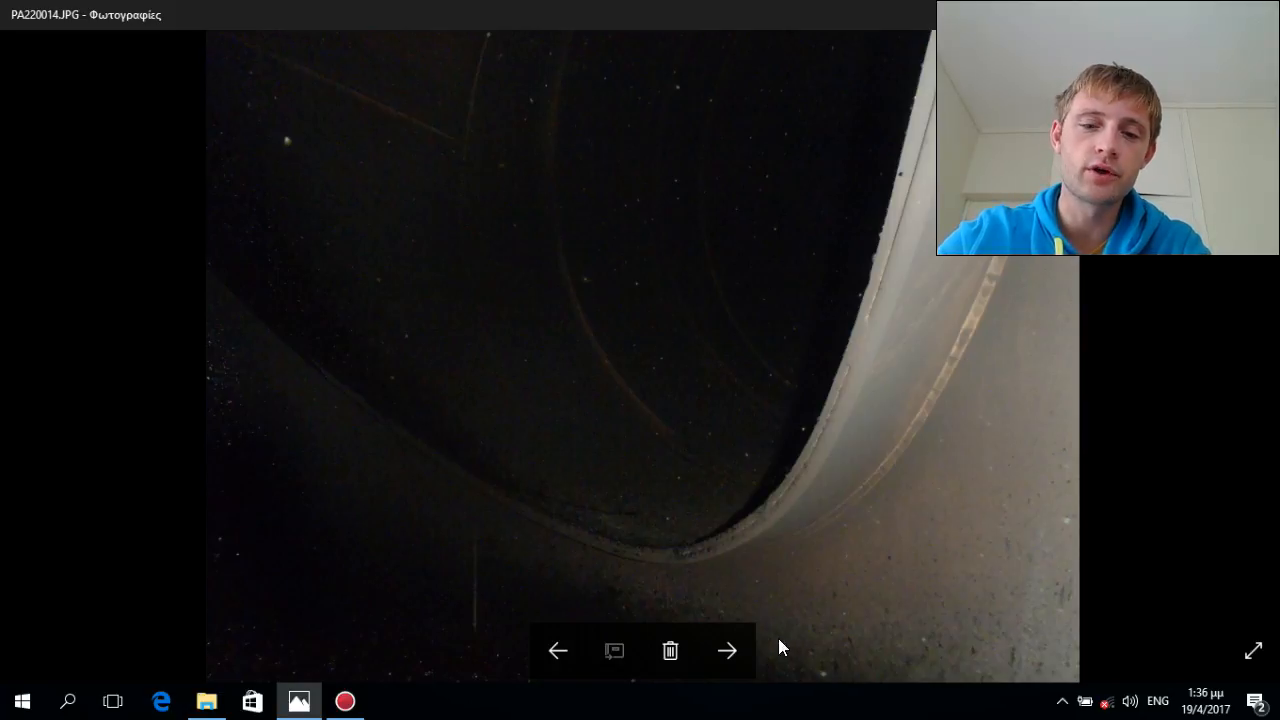
Advance through PA220015 and PA220016 to PA220017.JPG, the rusty orange shell interior
click(728, 651)
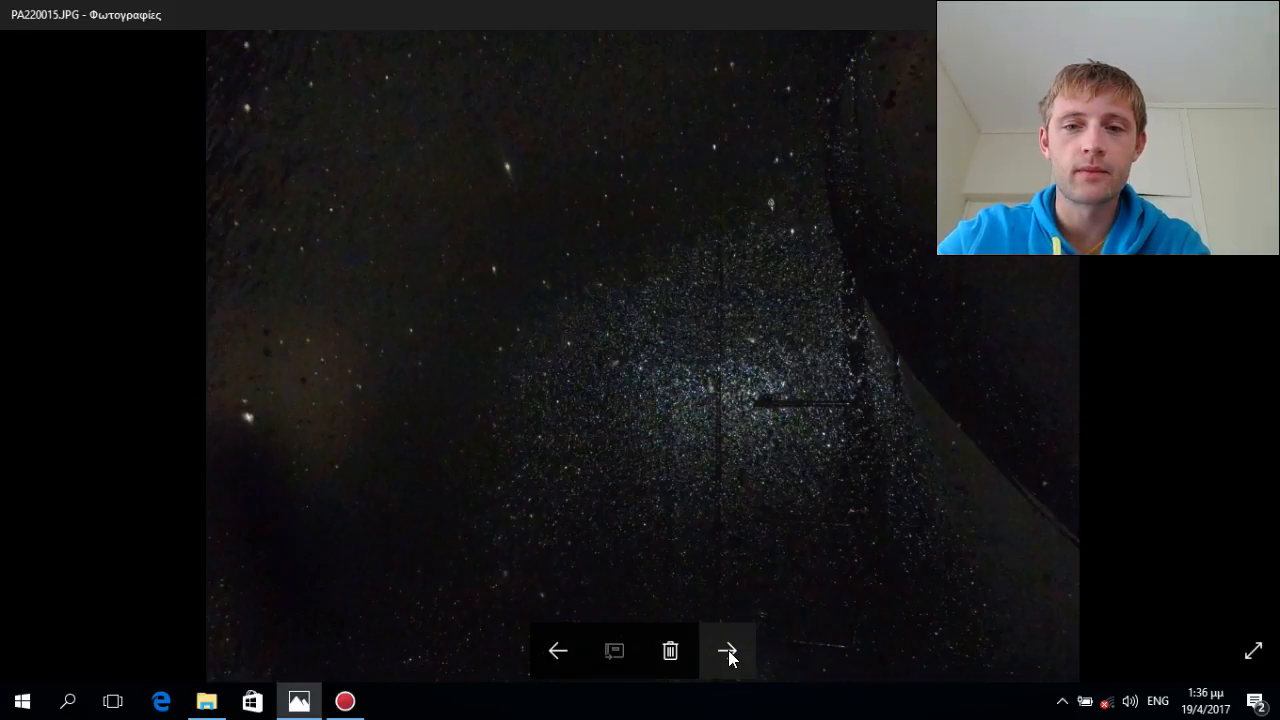
click(728, 651)
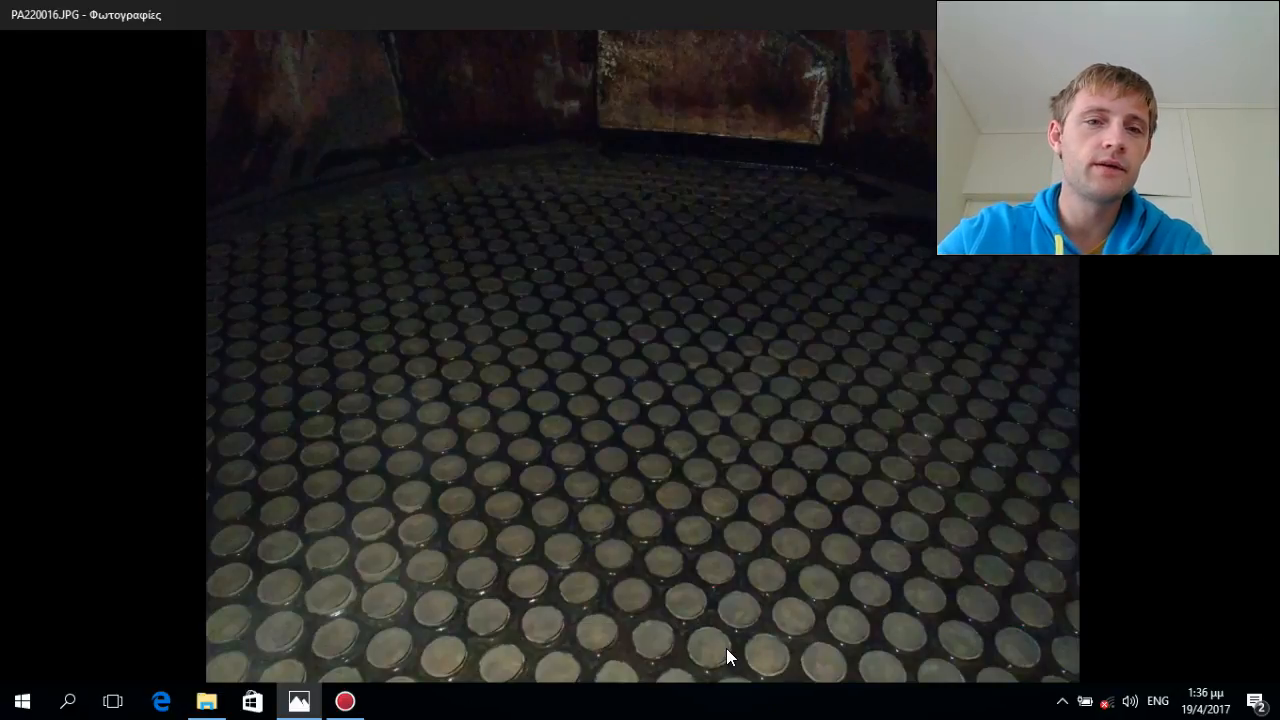
mouse_move(728, 651)
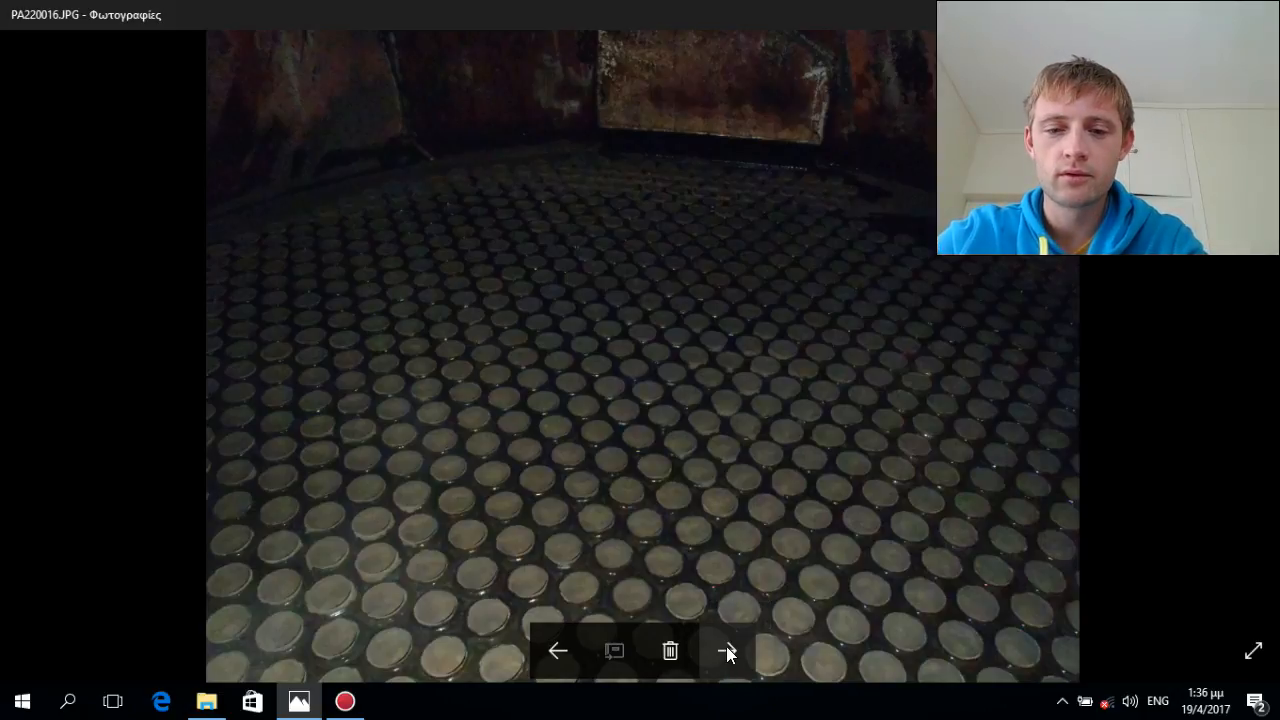
click(727, 651)
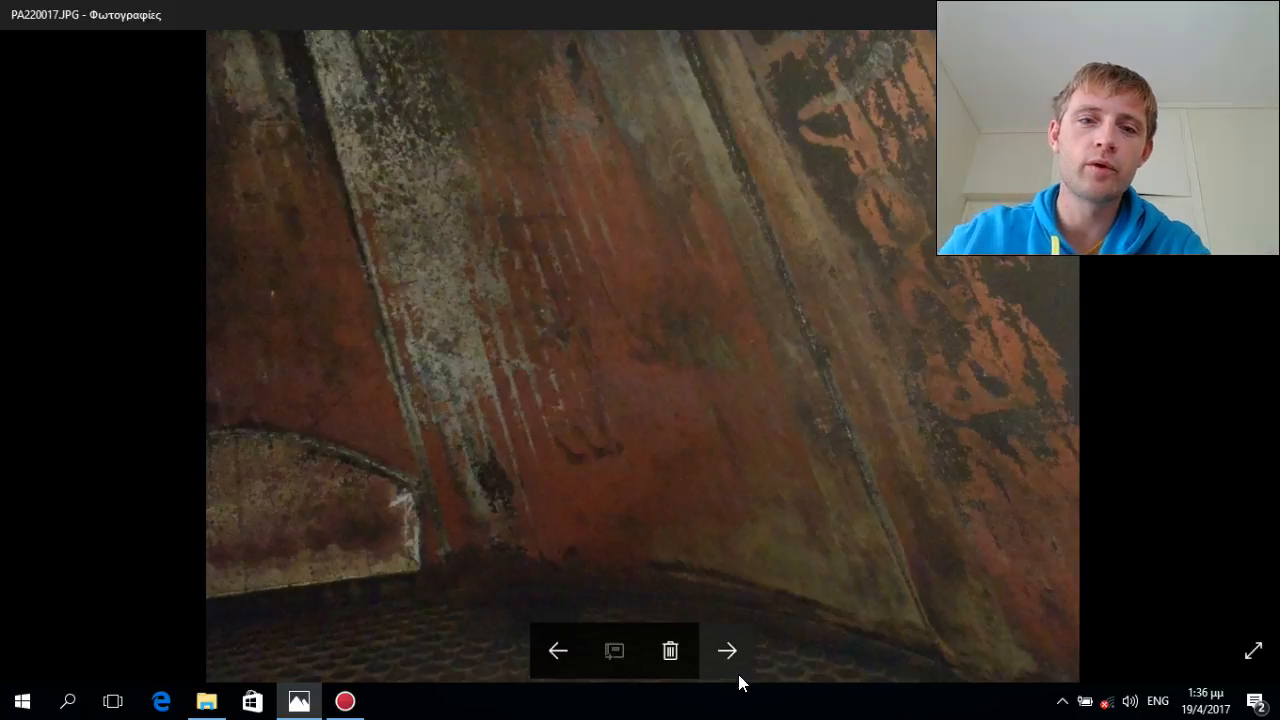
mouse_move(727, 651)
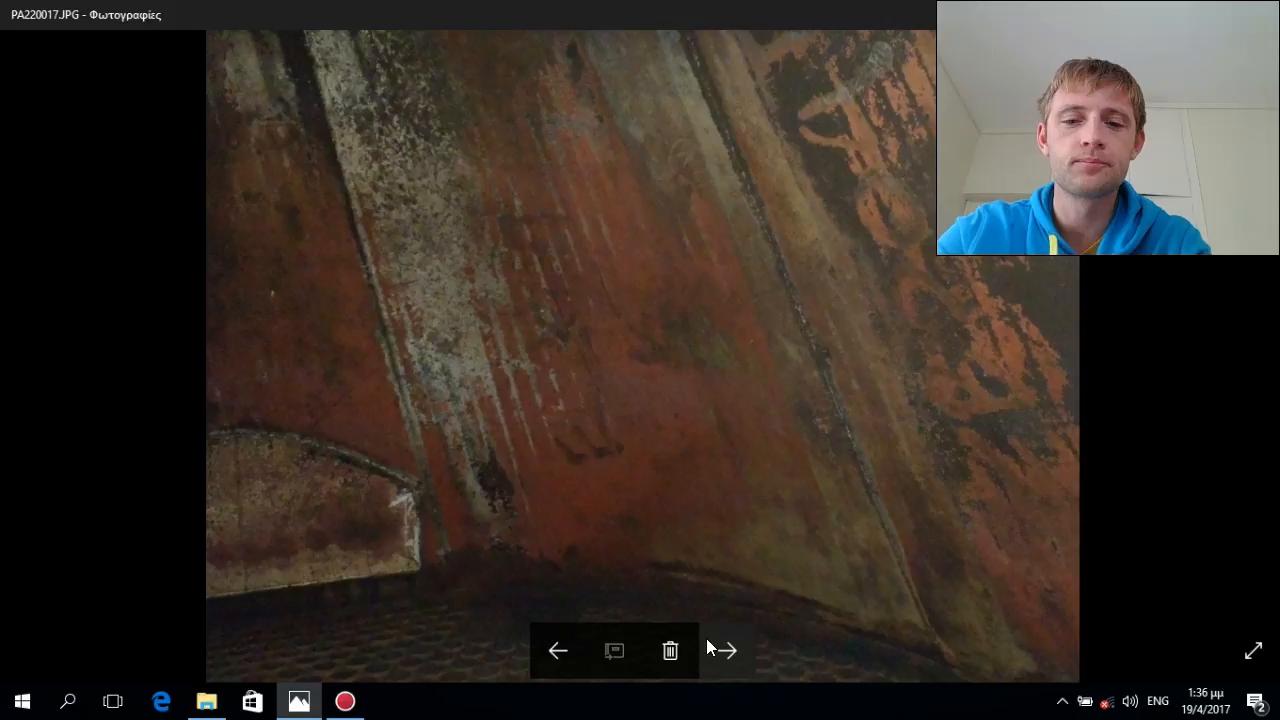
Step from PA220017.JPG through PA220025–PA220040 to the final photo, PA220043.JPG
click(726, 651)
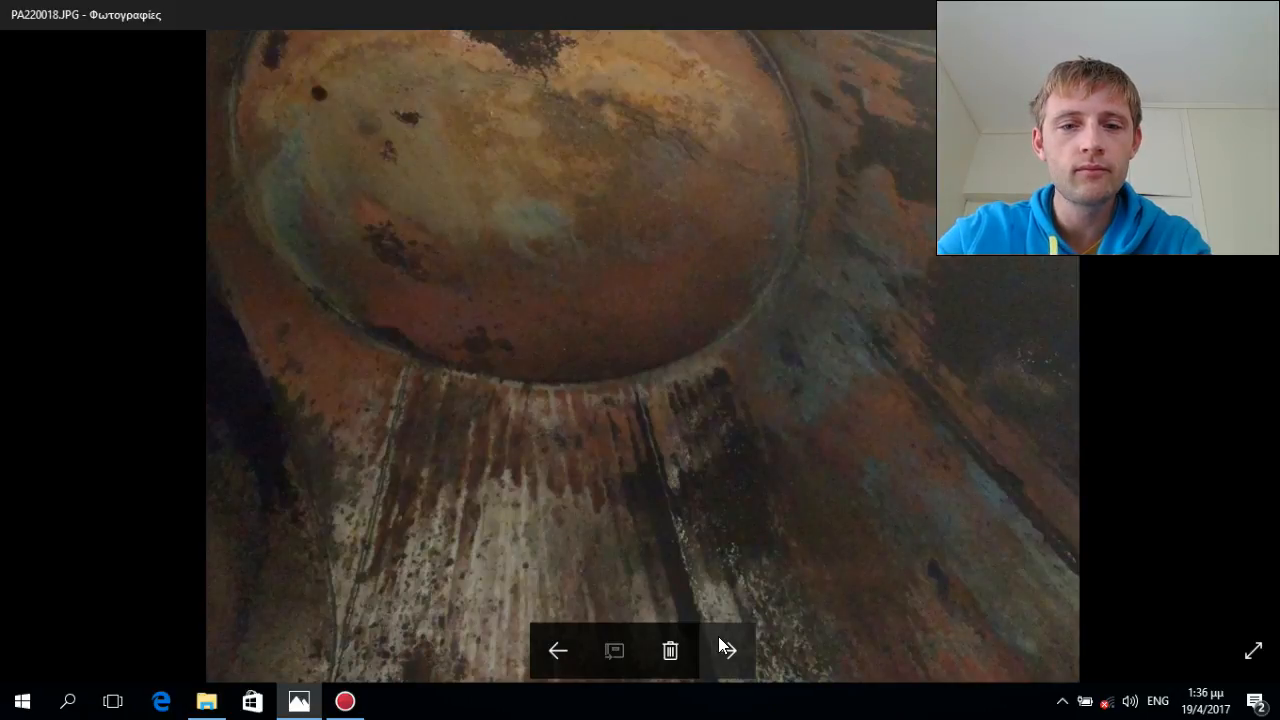
click(727, 651)
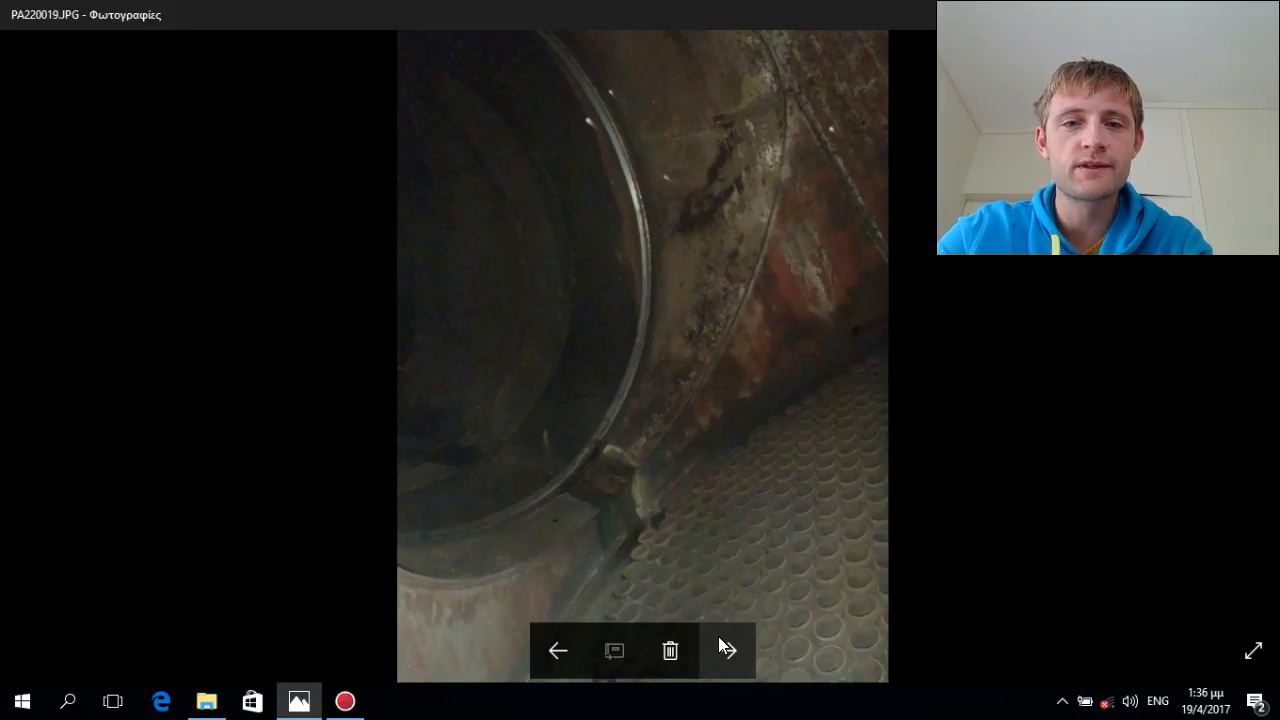
click(727, 651)
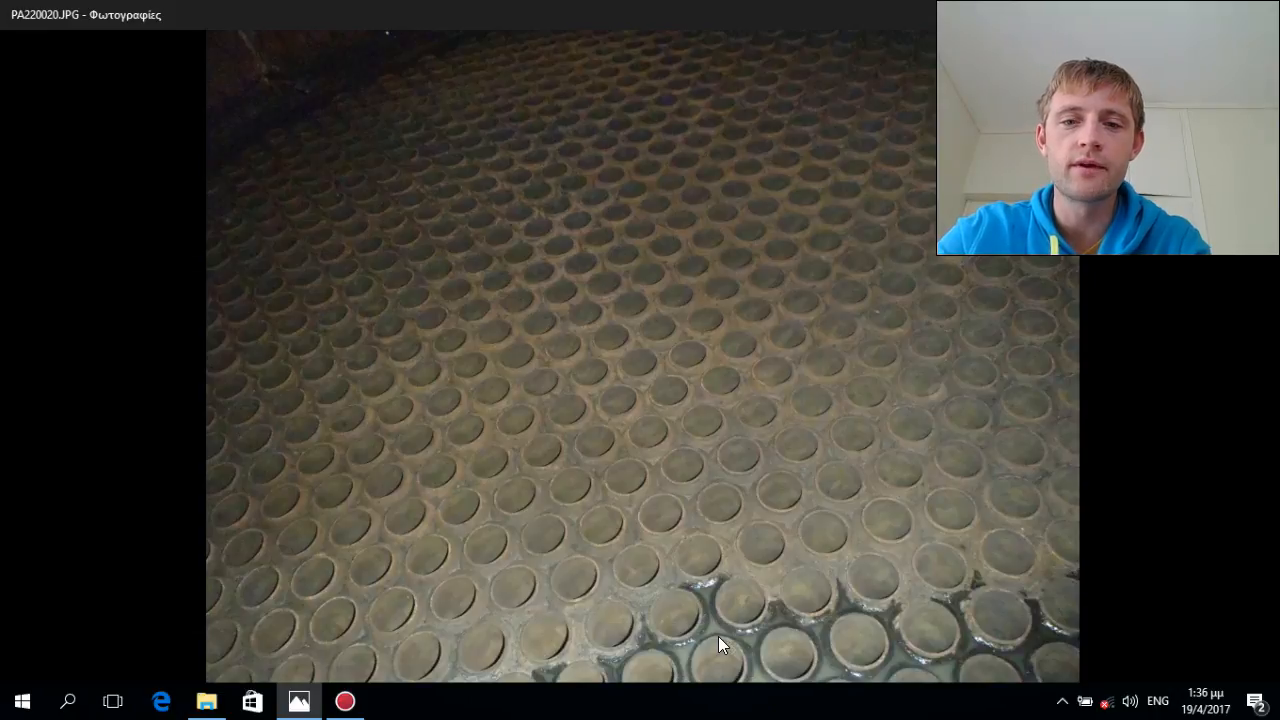
click(729, 651)
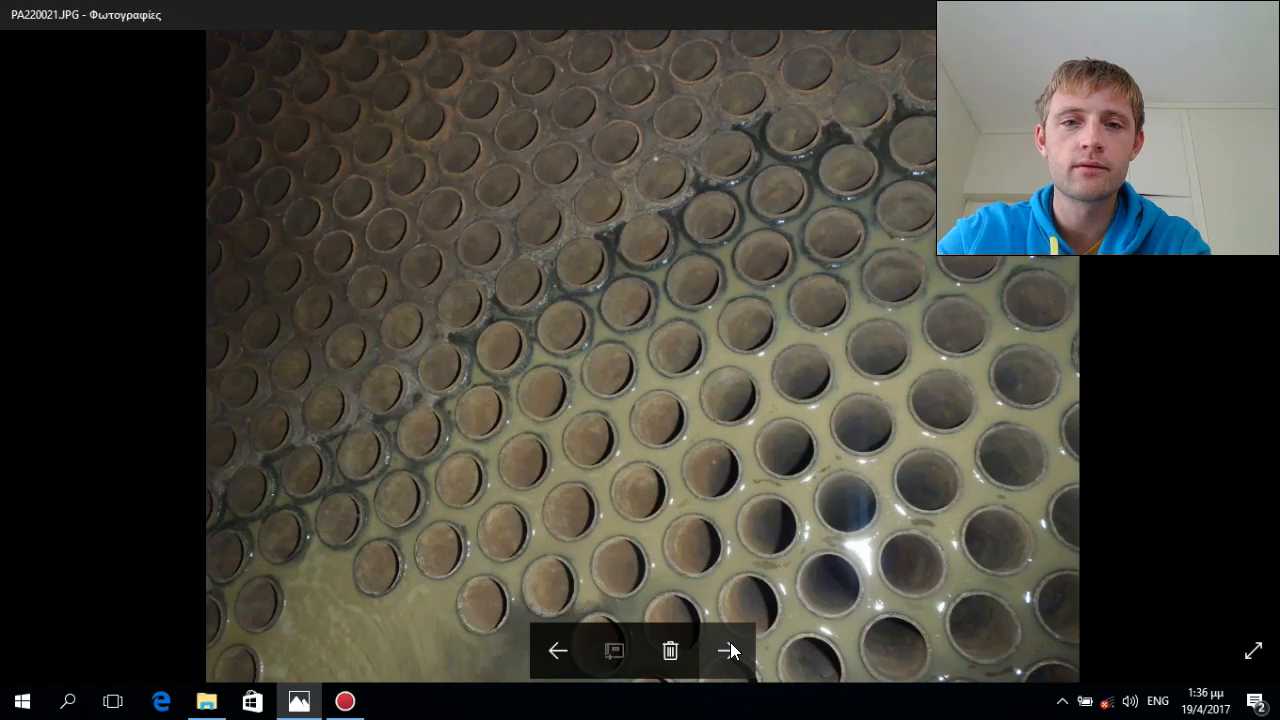
click(729, 651)
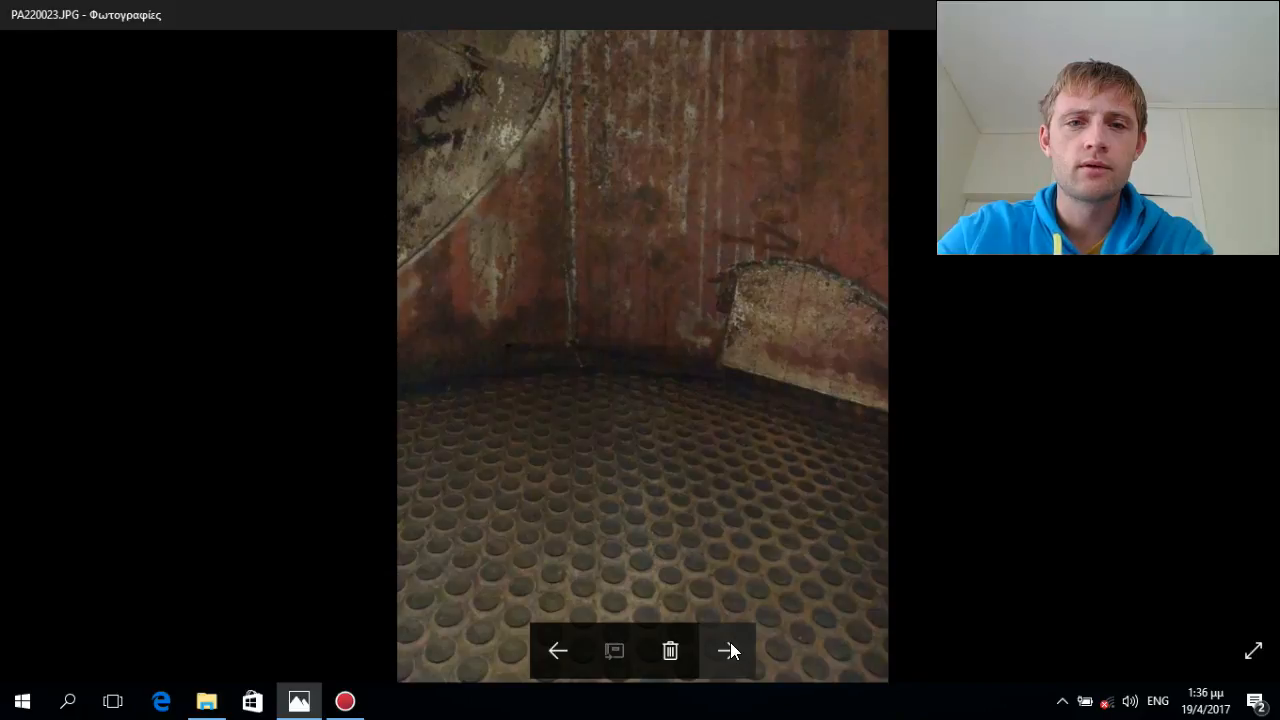
click(729, 651)
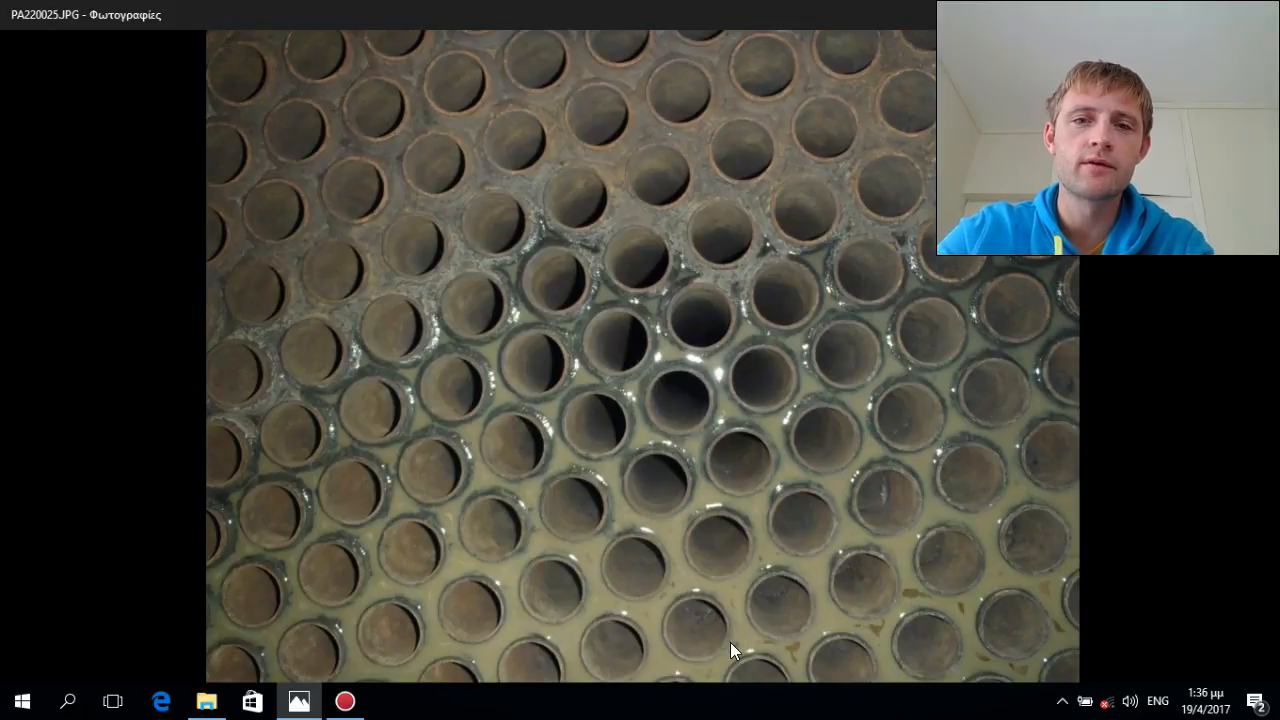
click(728, 651)
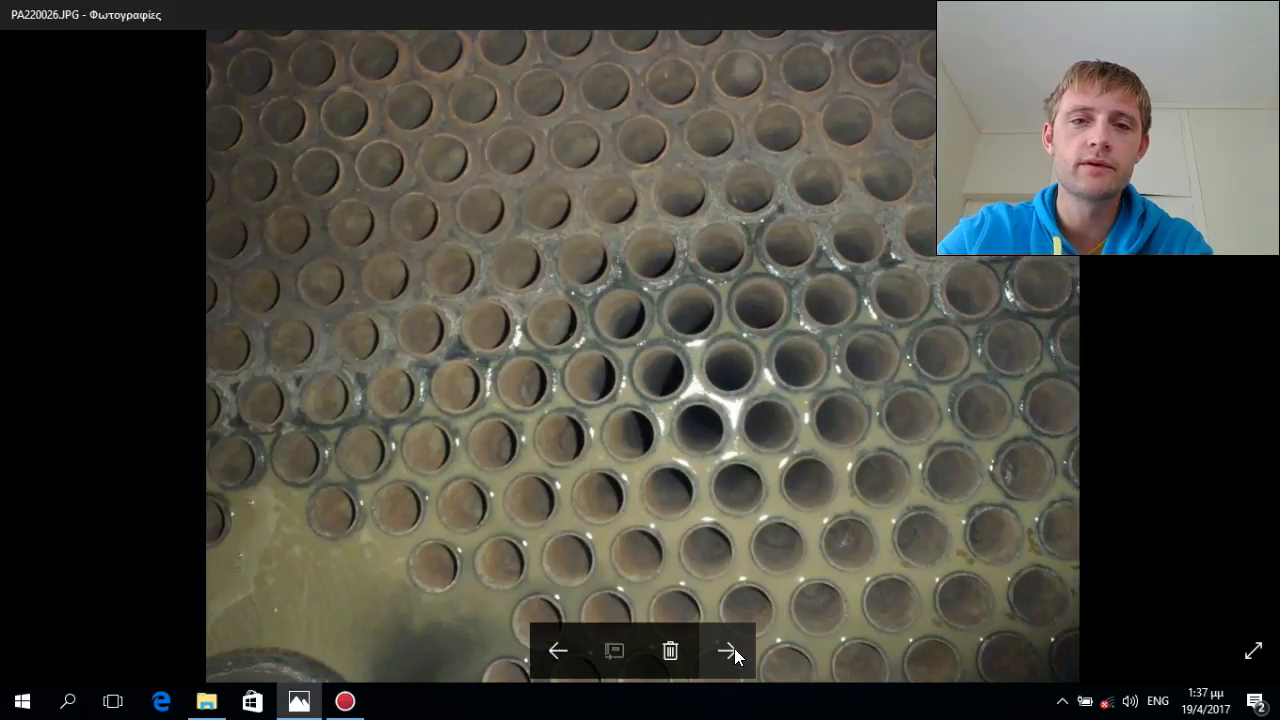
click(730, 651)
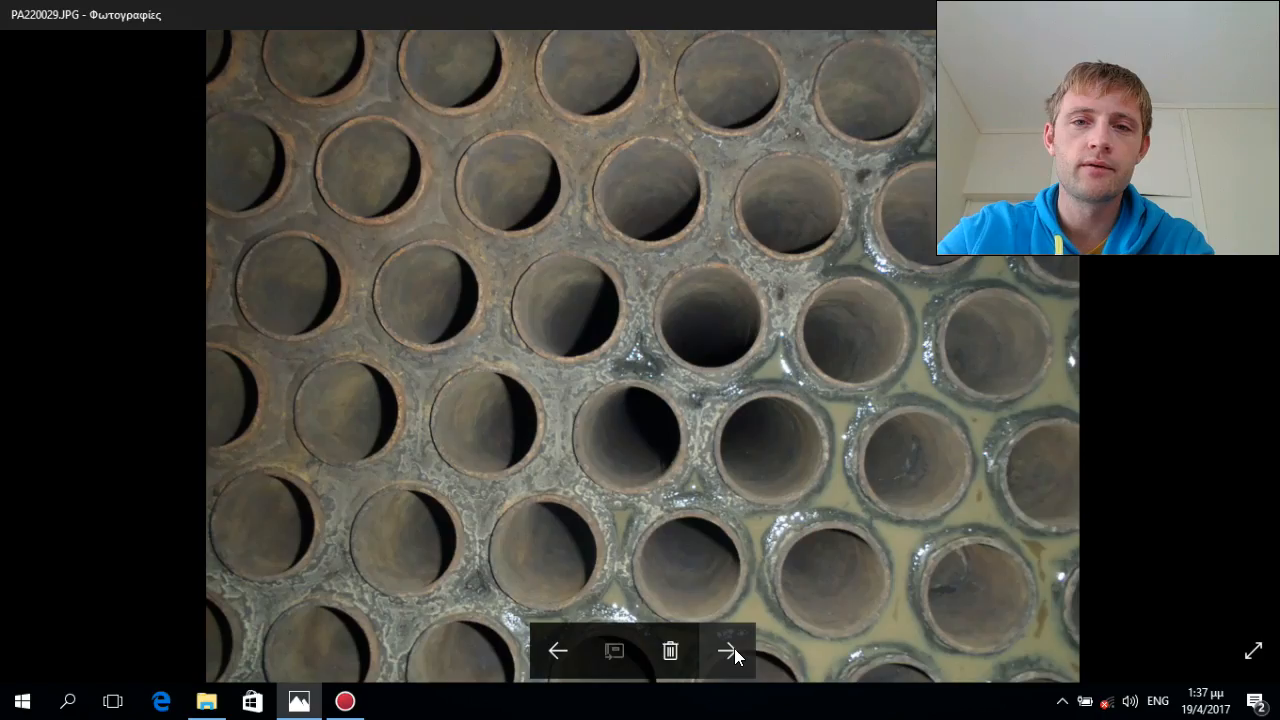
click(729, 651)
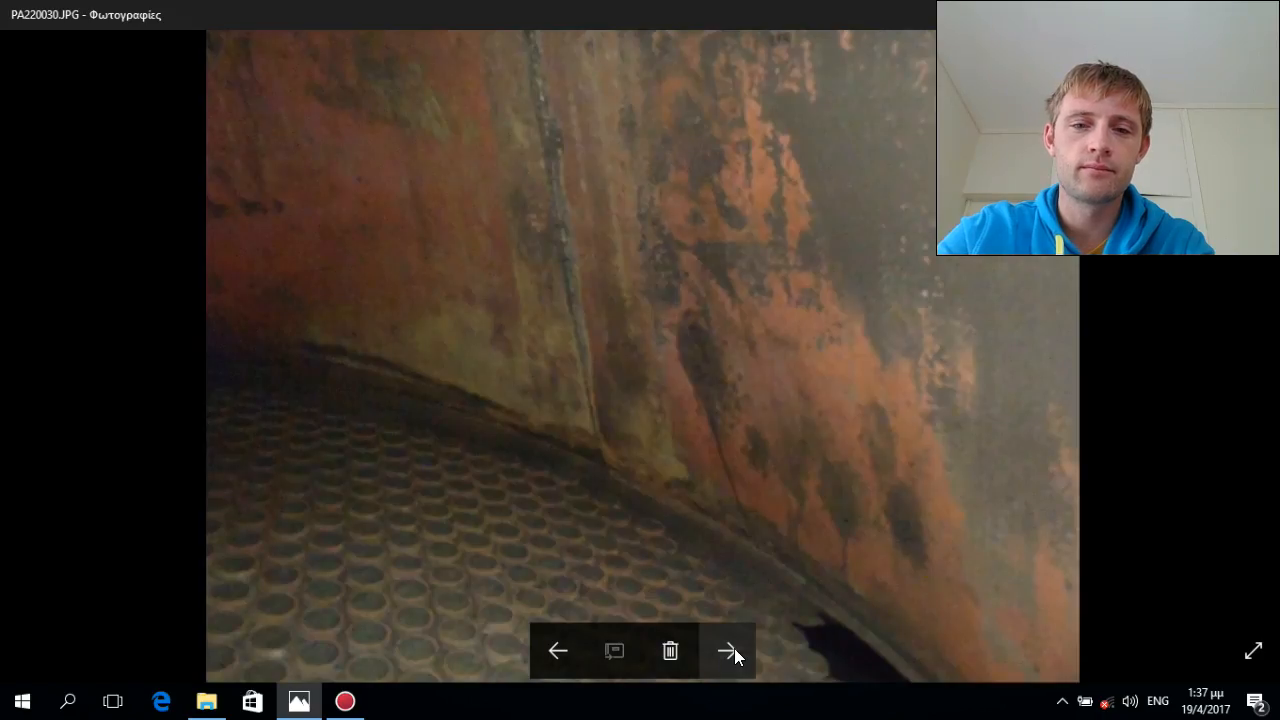
click(729, 651)
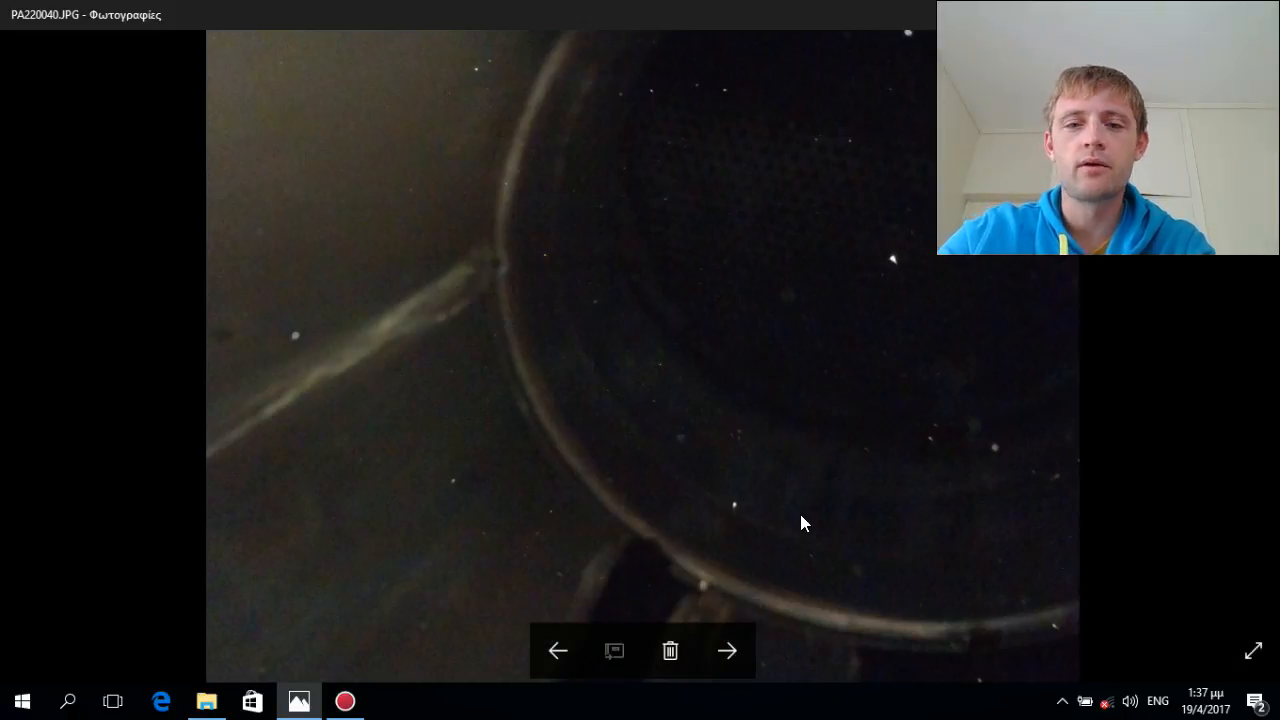
mouse_move(772, 633)
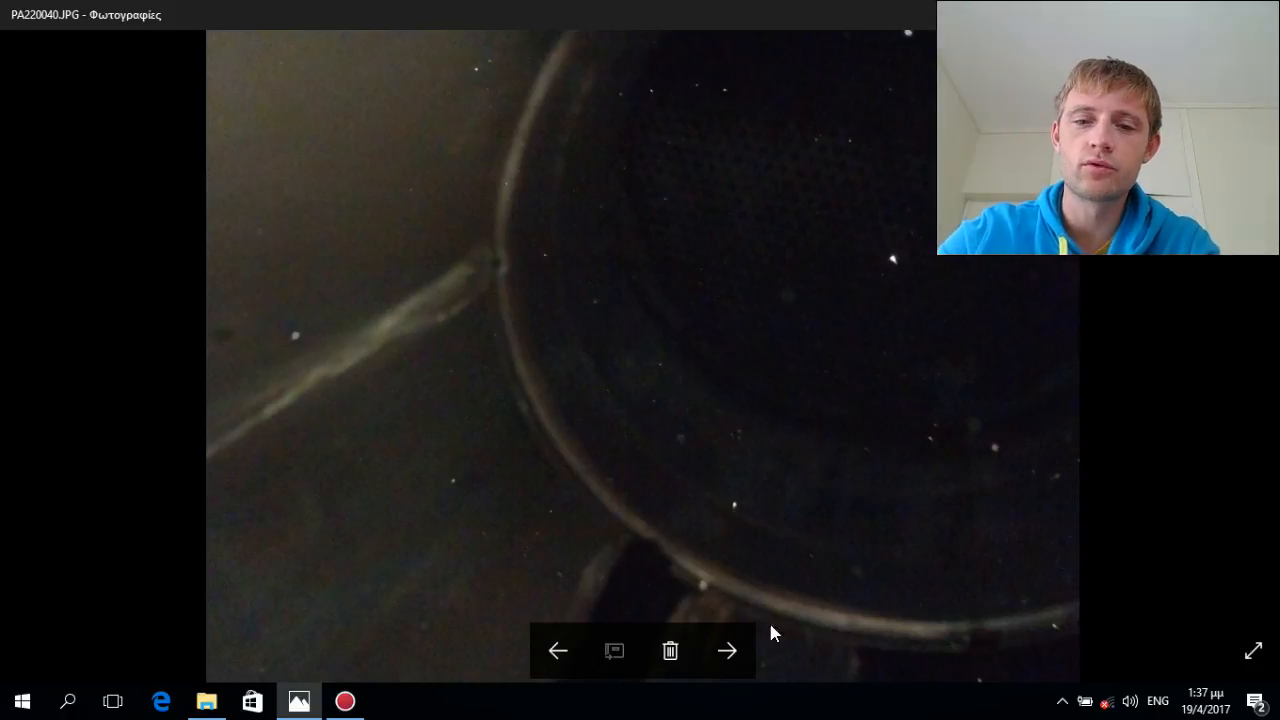
mouse_move(727, 650)
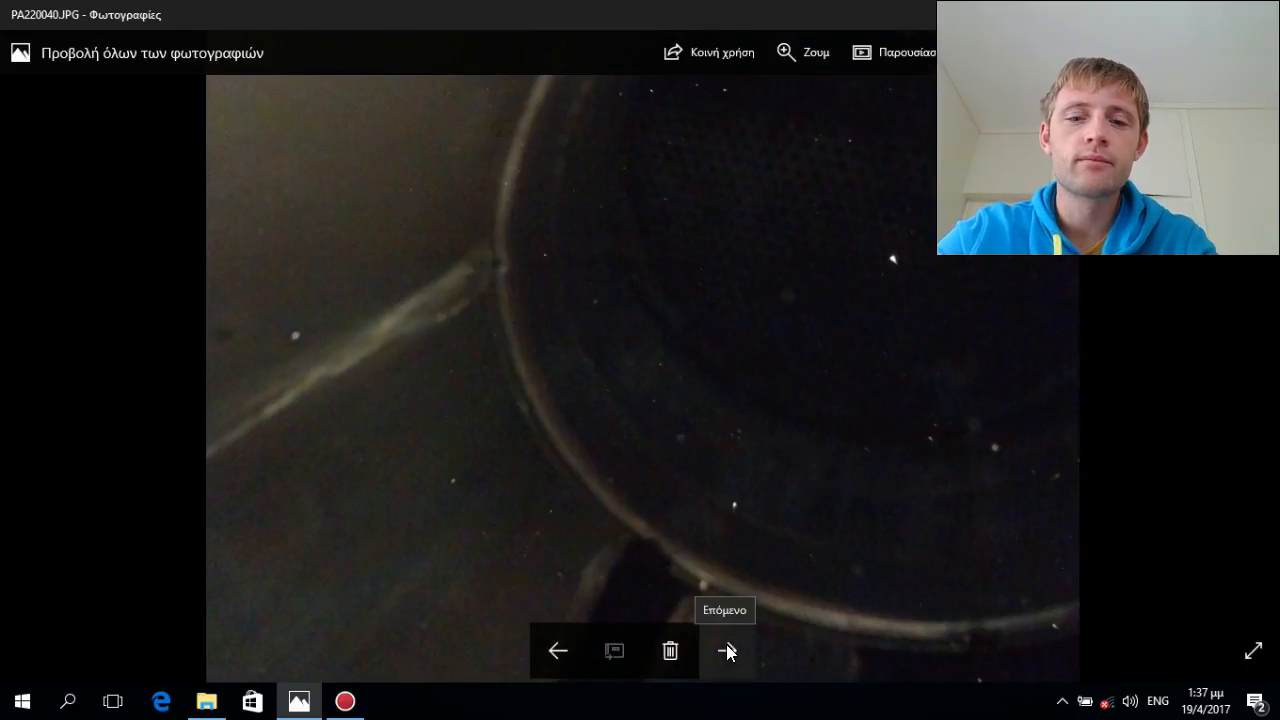
click(727, 651)
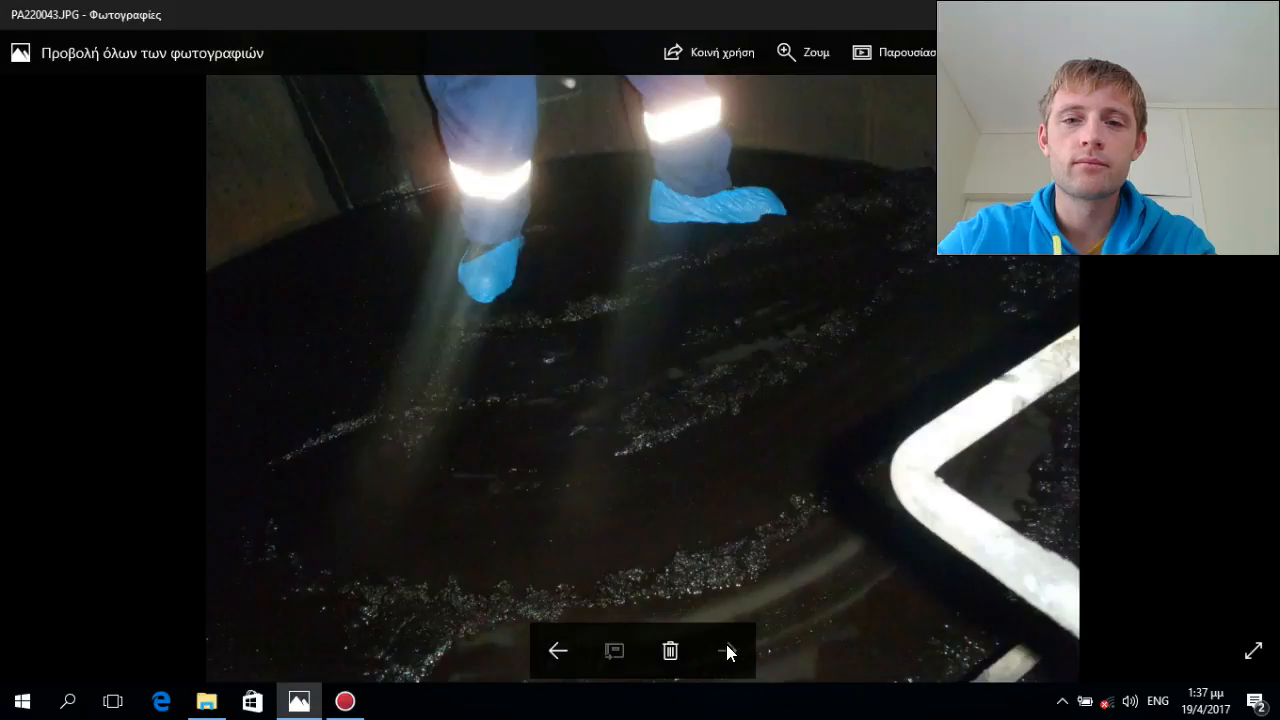
mouse_move(855, 530)
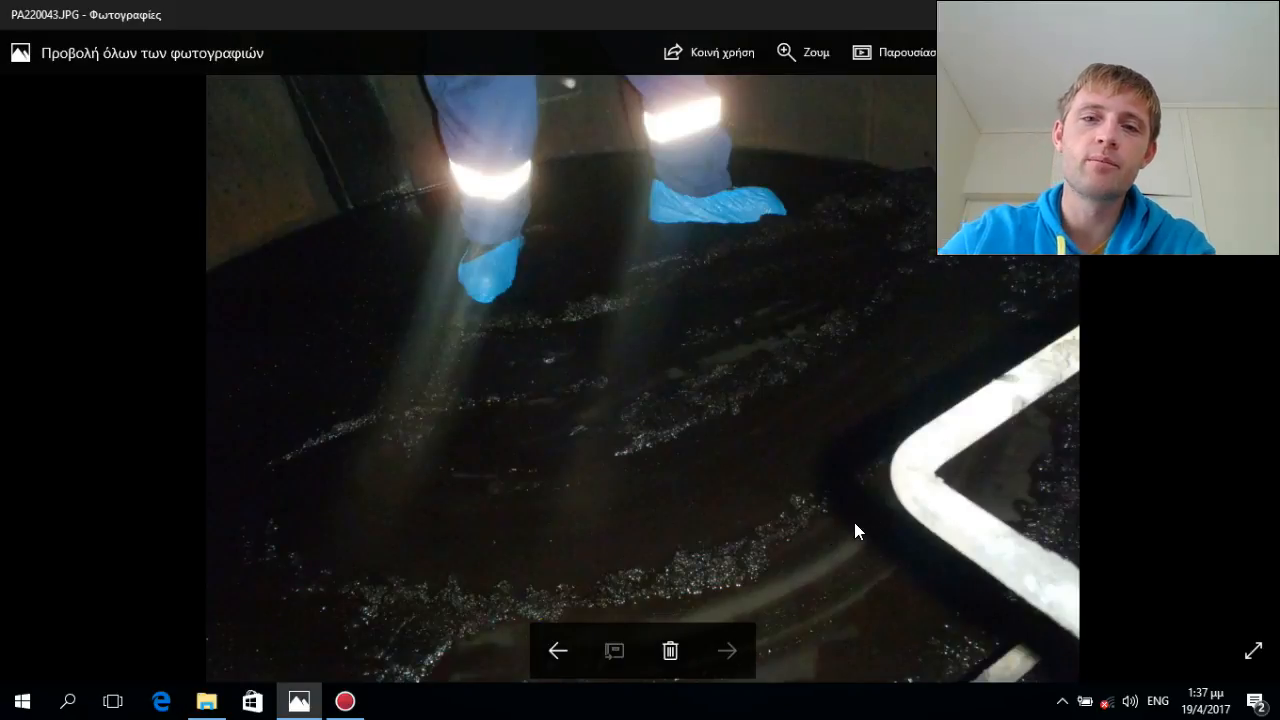